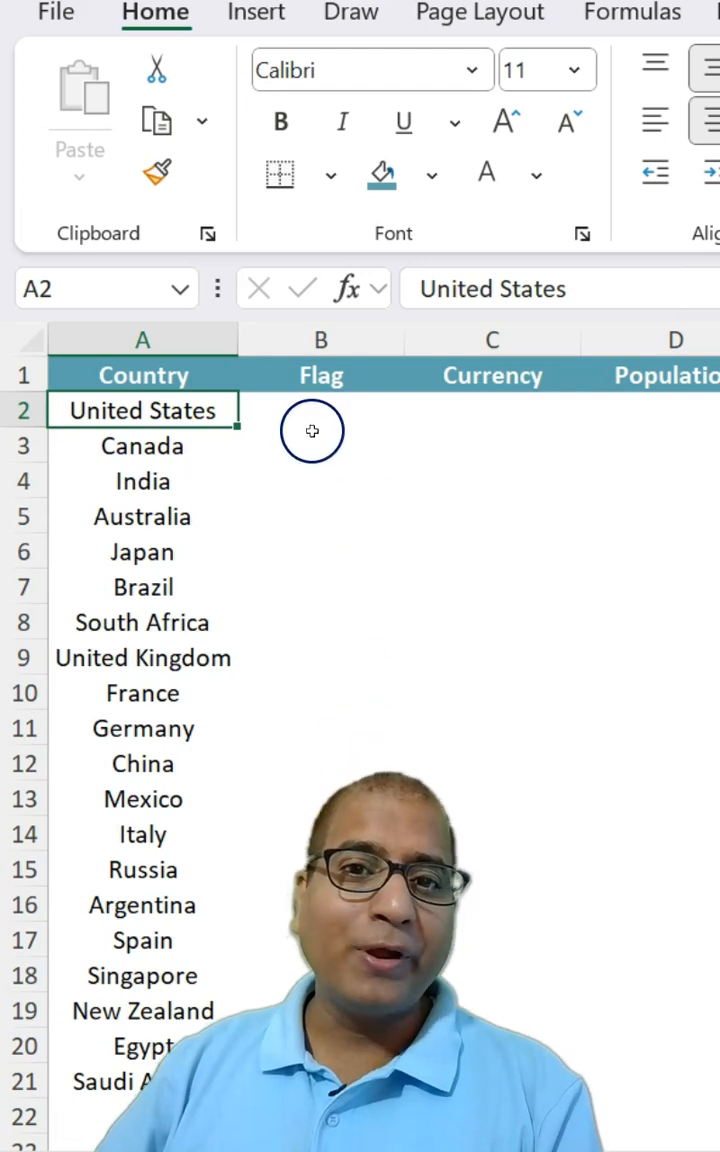
- Select the country names in column A, from United States to Saudi Arabia
left_click(492, 410)
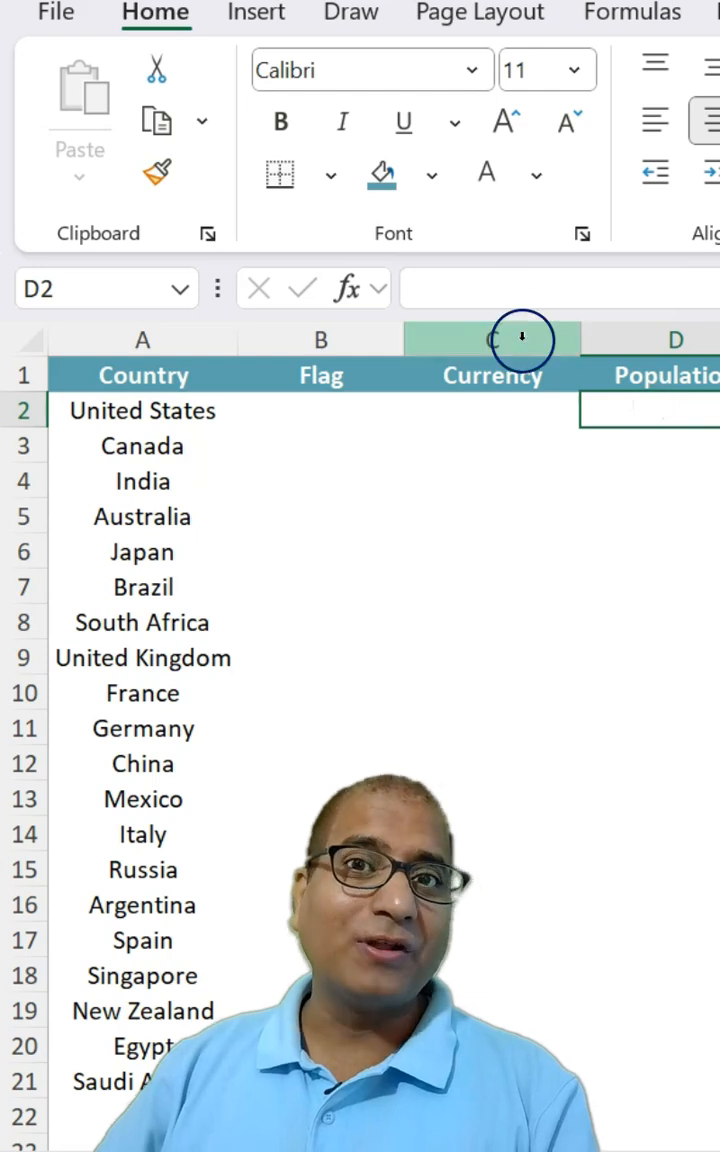
left_click(142, 410)
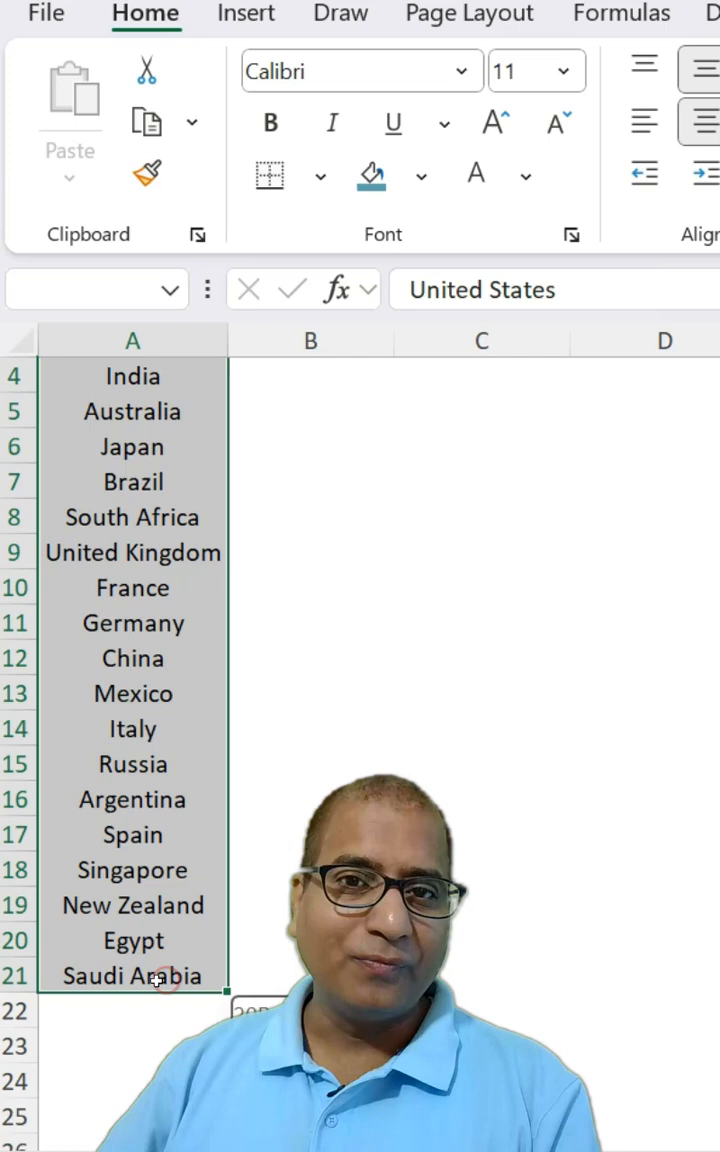
- Convert the selected country names to the Geography data type from the Data ribbon
left_click(386, 44)
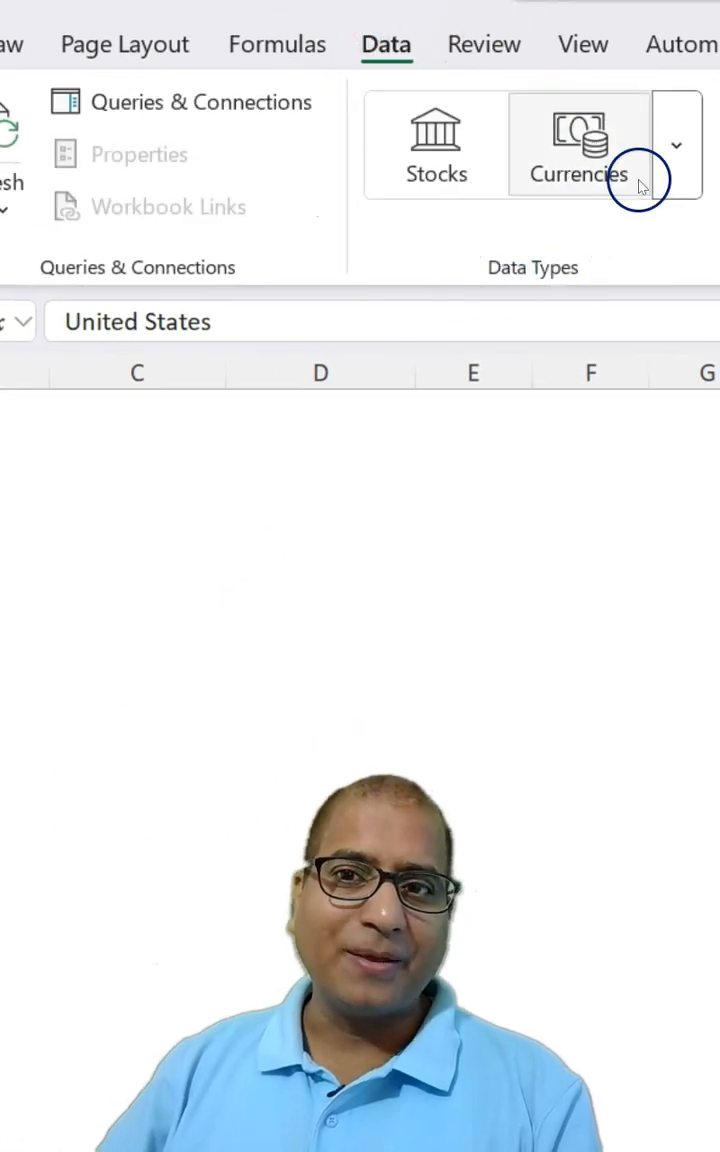
left_click(676, 144)
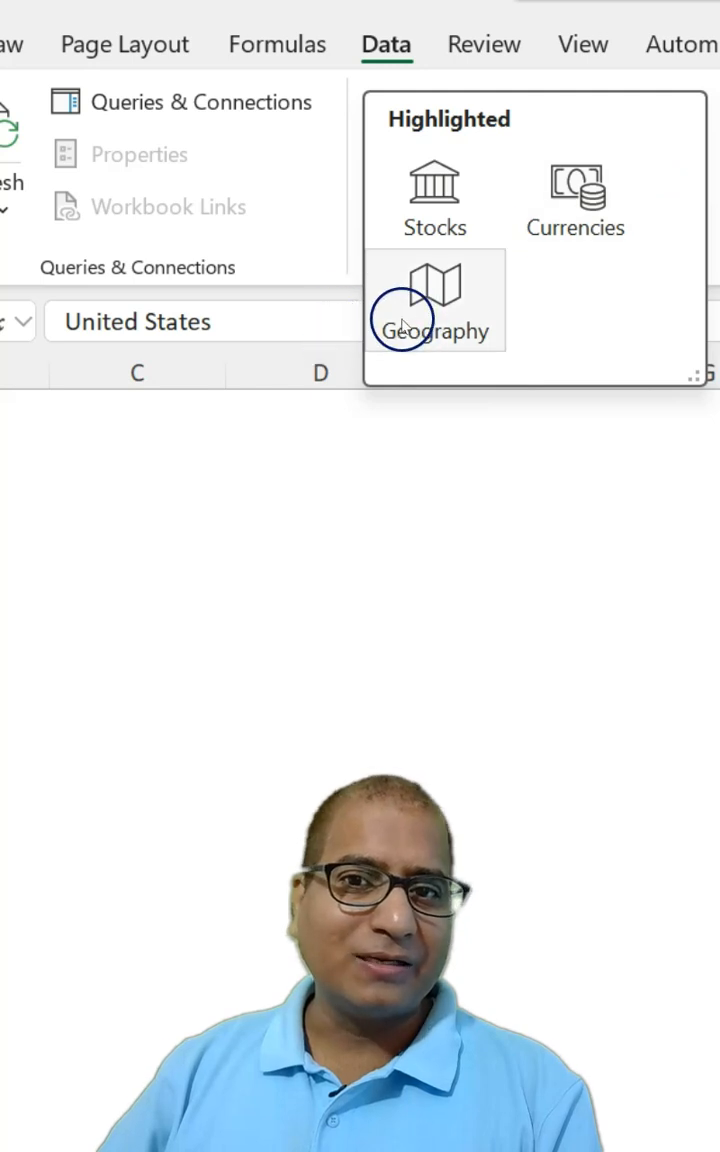
mouse_move(444, 330)
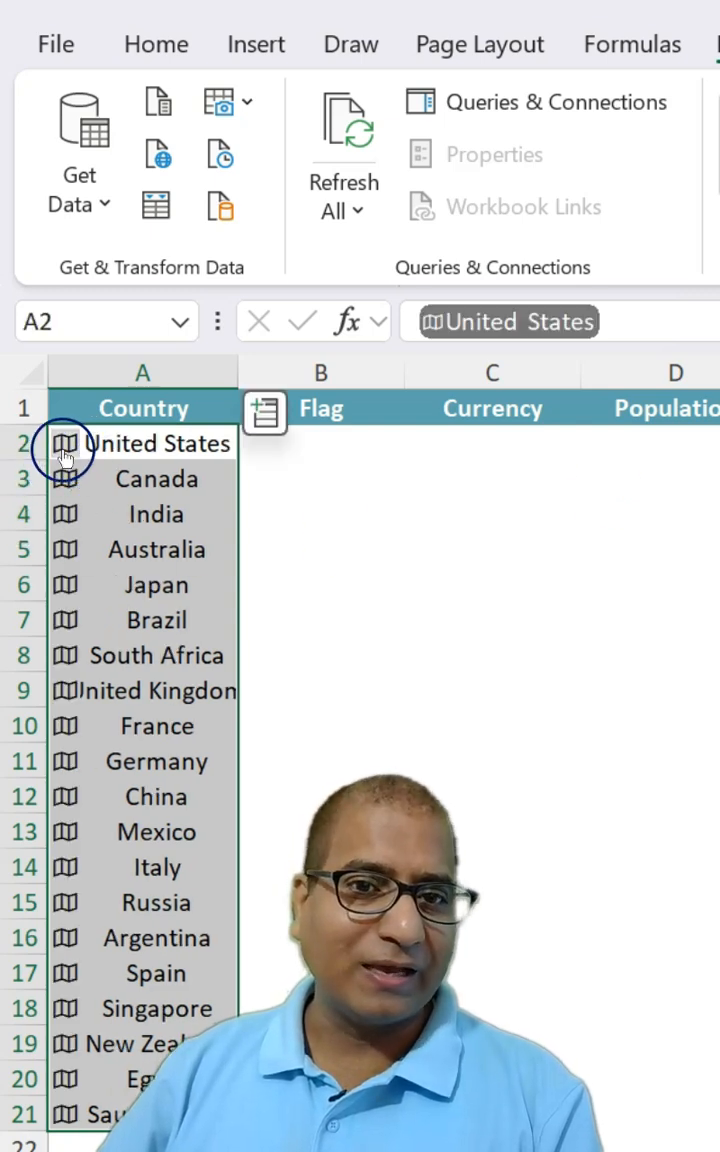
- Review the available country fields in the Insert Data list
left_click(264, 412)
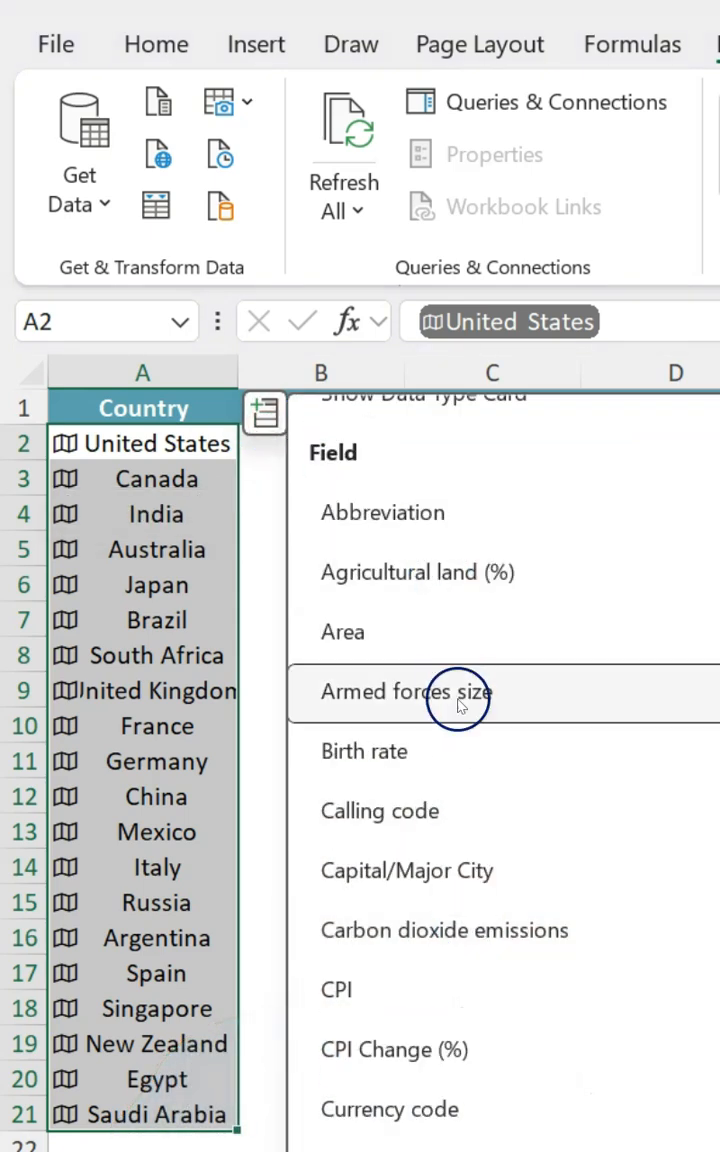
scroll("down", 3)
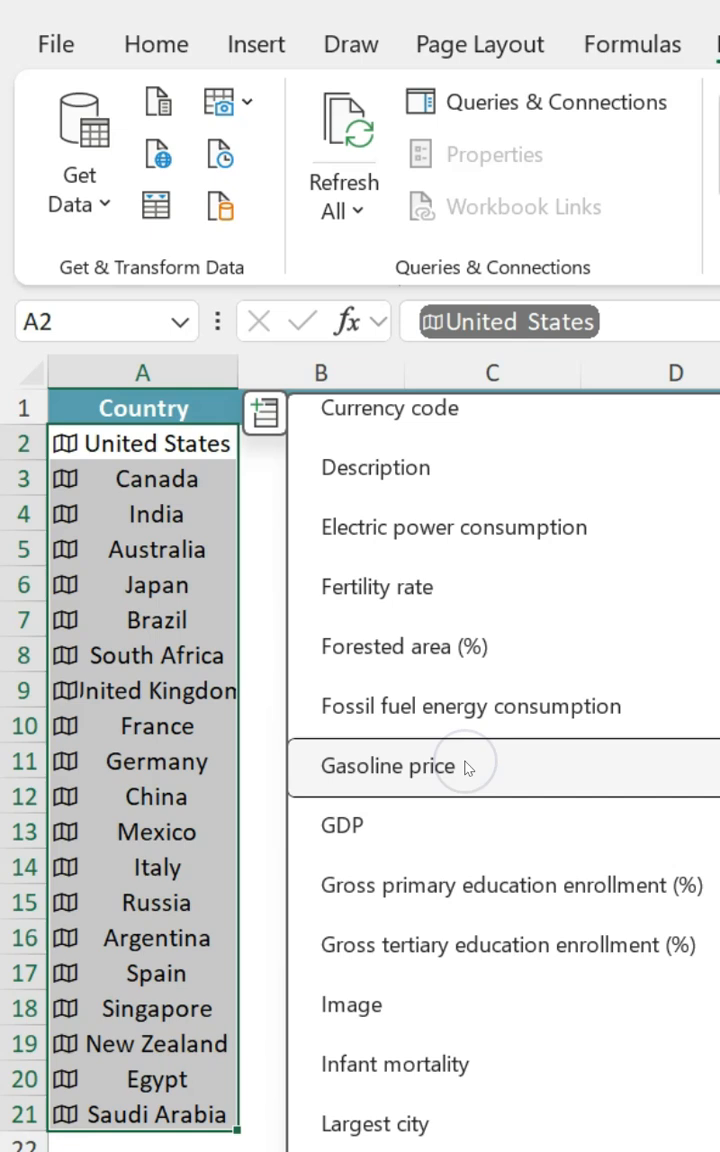
scroll("down", 3)
type("=")
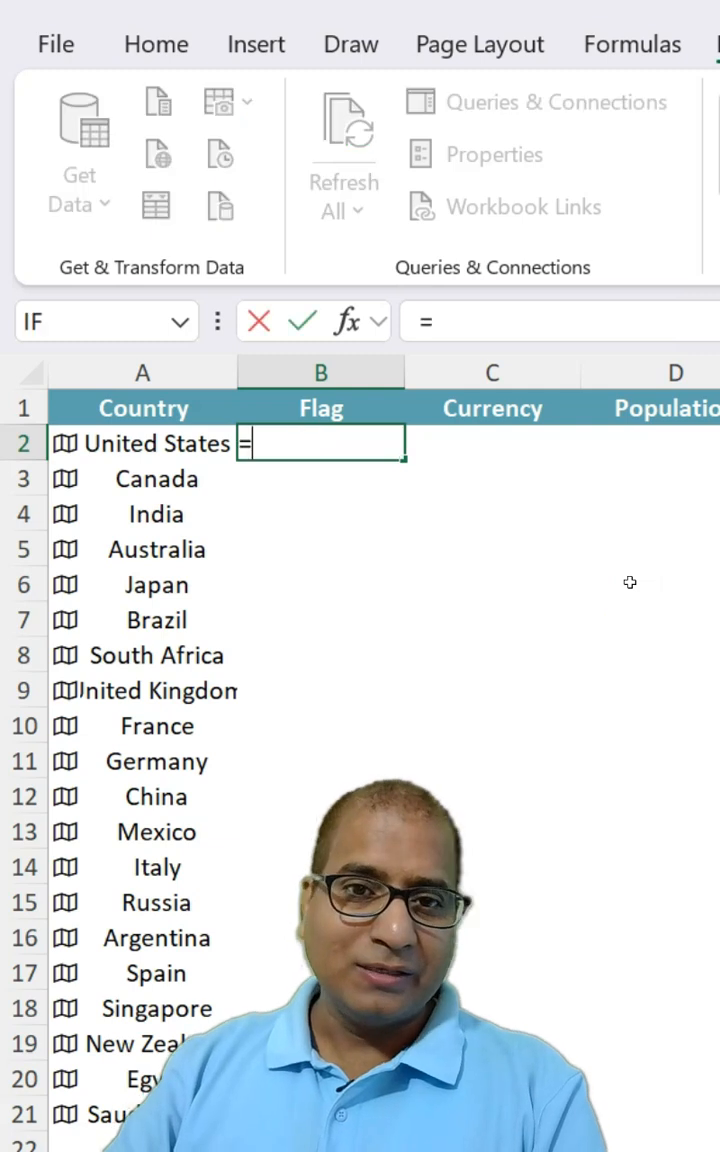
- Build the Flag formula referencing A2's Image field so flags spill down column B
left_click(142, 444)
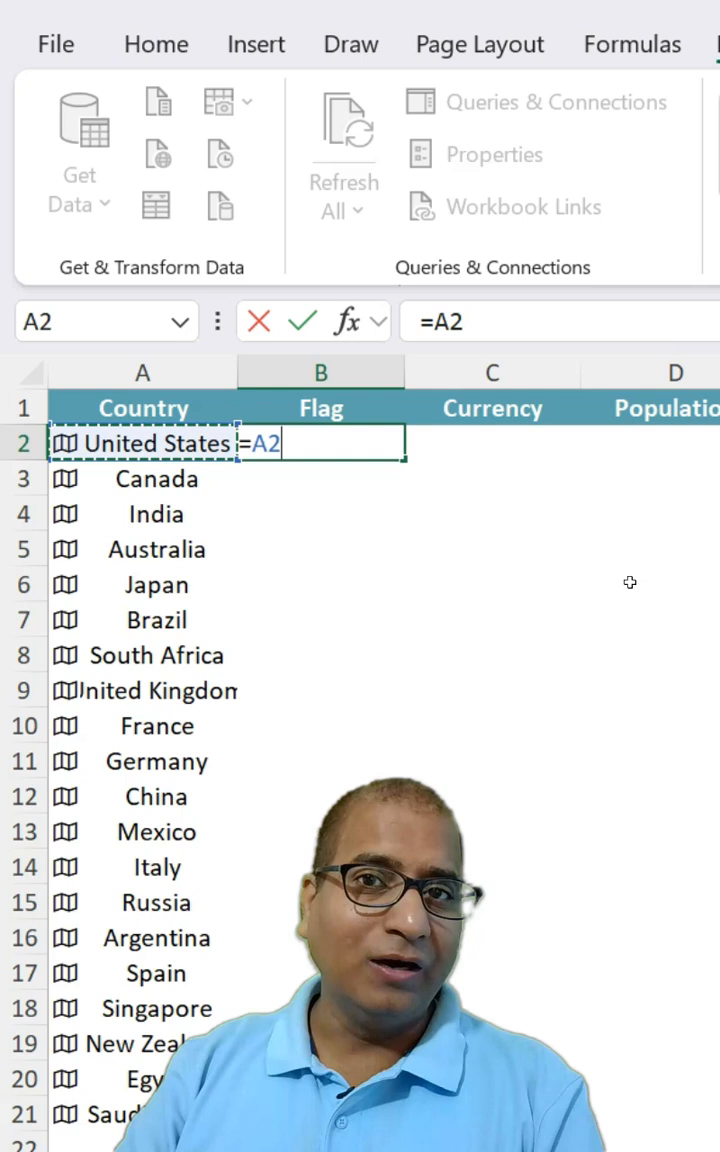
type(".")
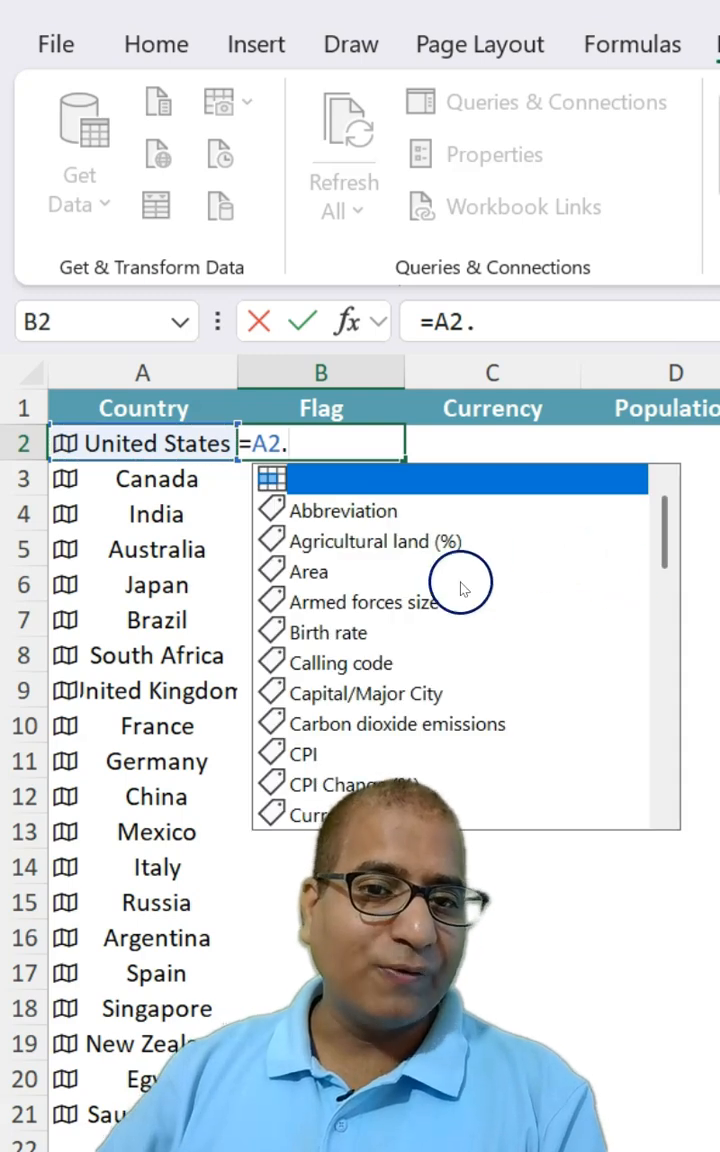
scroll("down", 3)
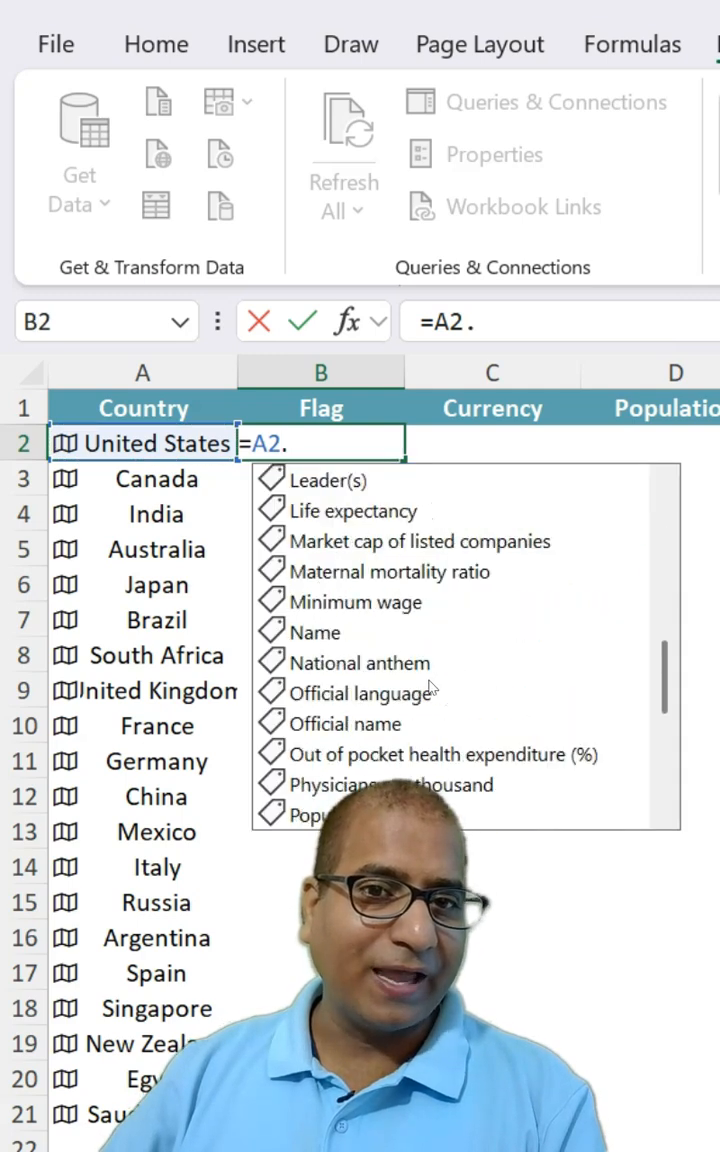
mouse_move(440, 610)
type("Image")
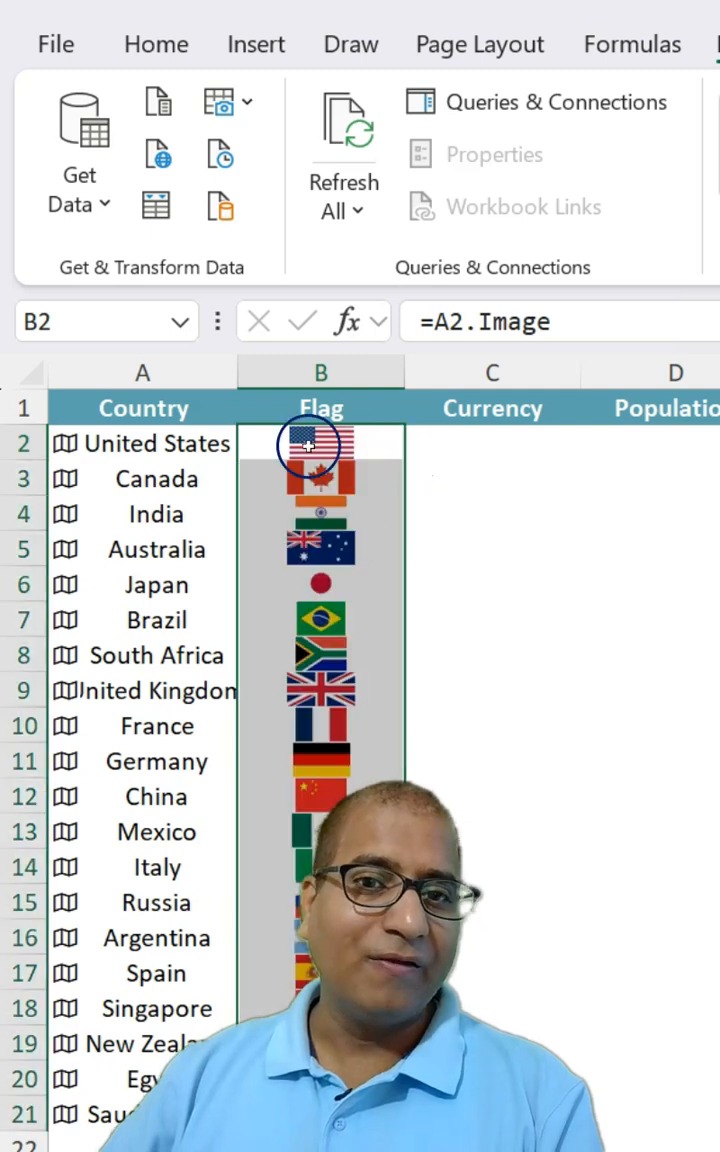
mouse_move(458, 572)
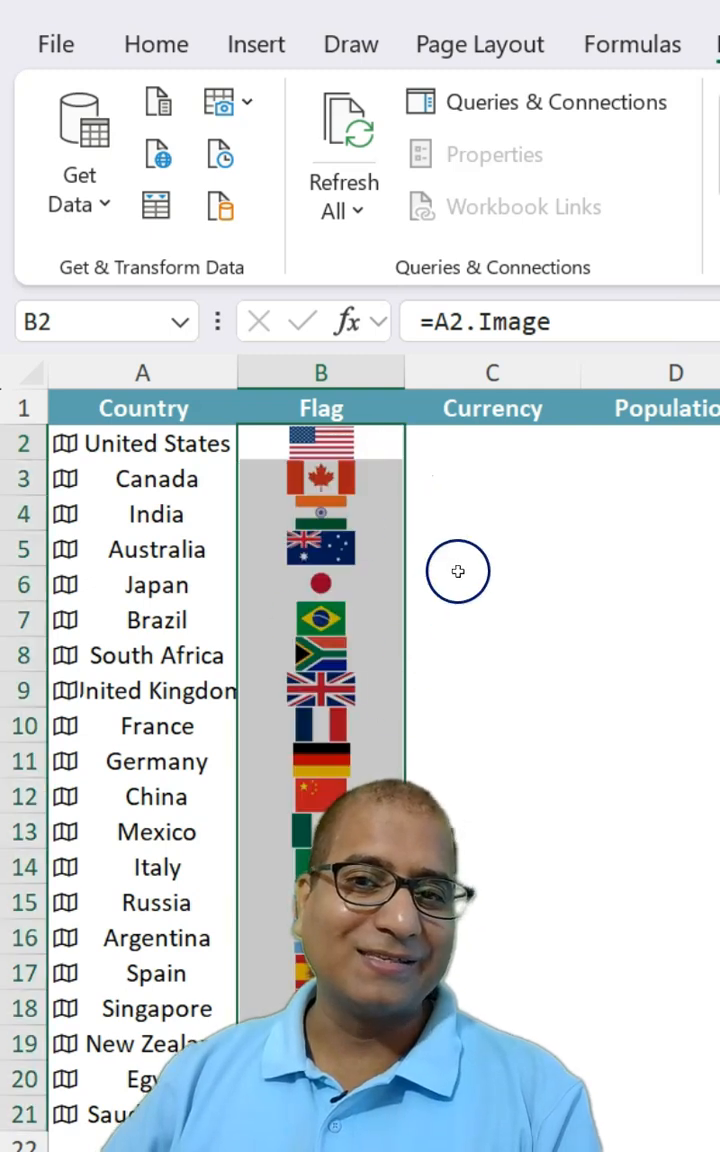
- Enter =A2.[Currency code] in C2 to show the United States currency
left_click(492, 442)
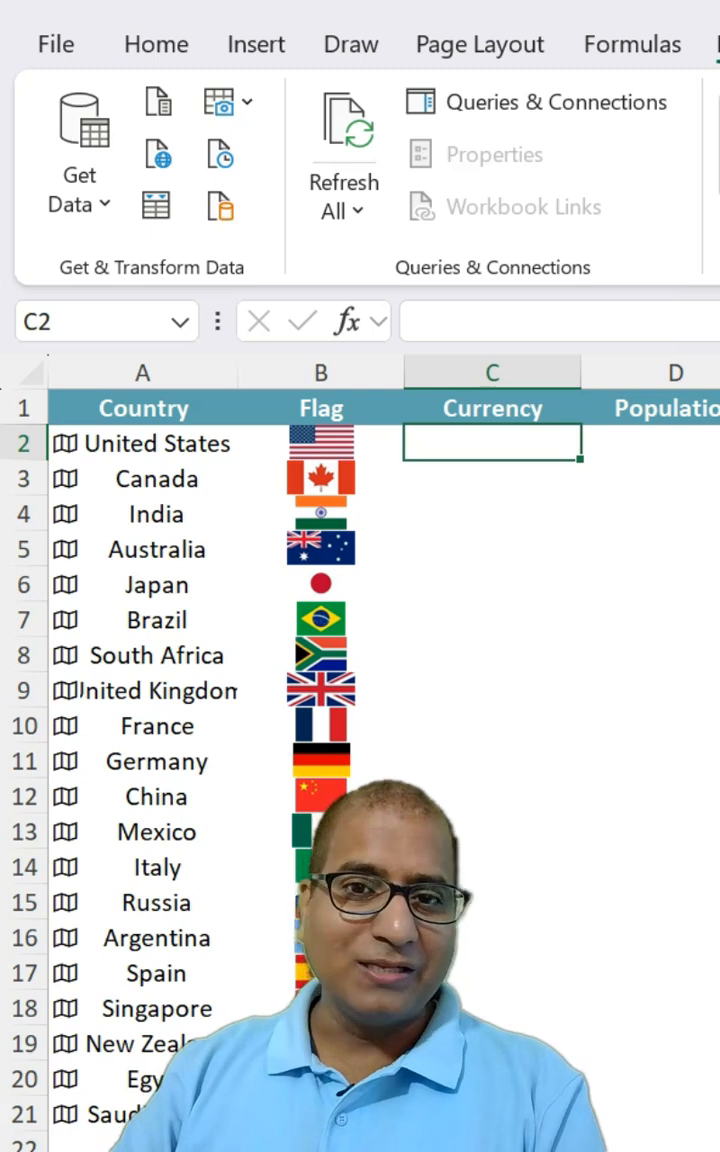
type("=A2")
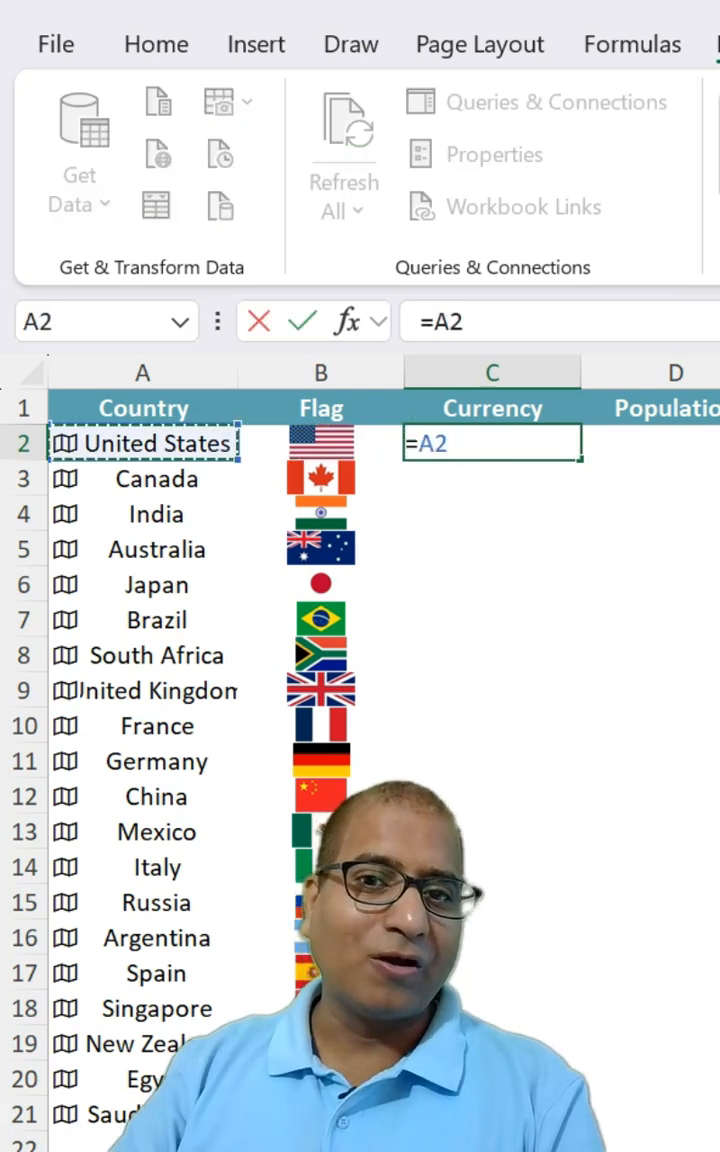
type(".[Currency code]")
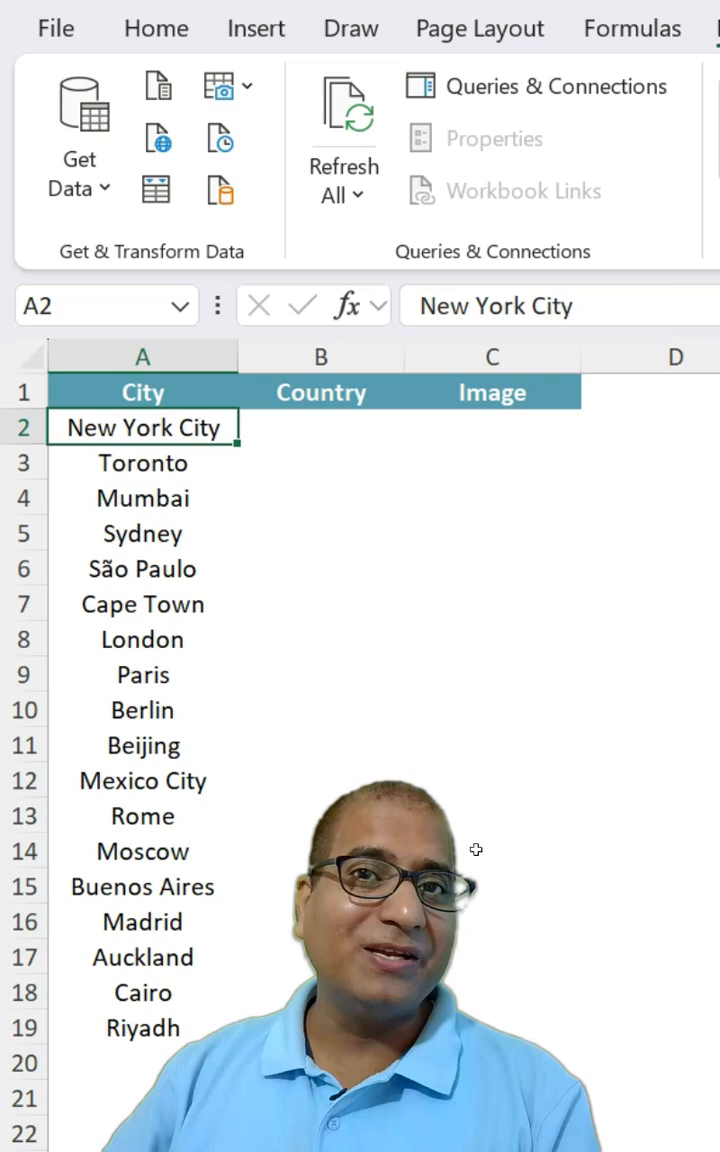
- Convert the city names A2:A19 to Geography and fill B2 with =A2.[Country/region]
left_click_drag(142, 428, 142, 1028)
type("=A2")
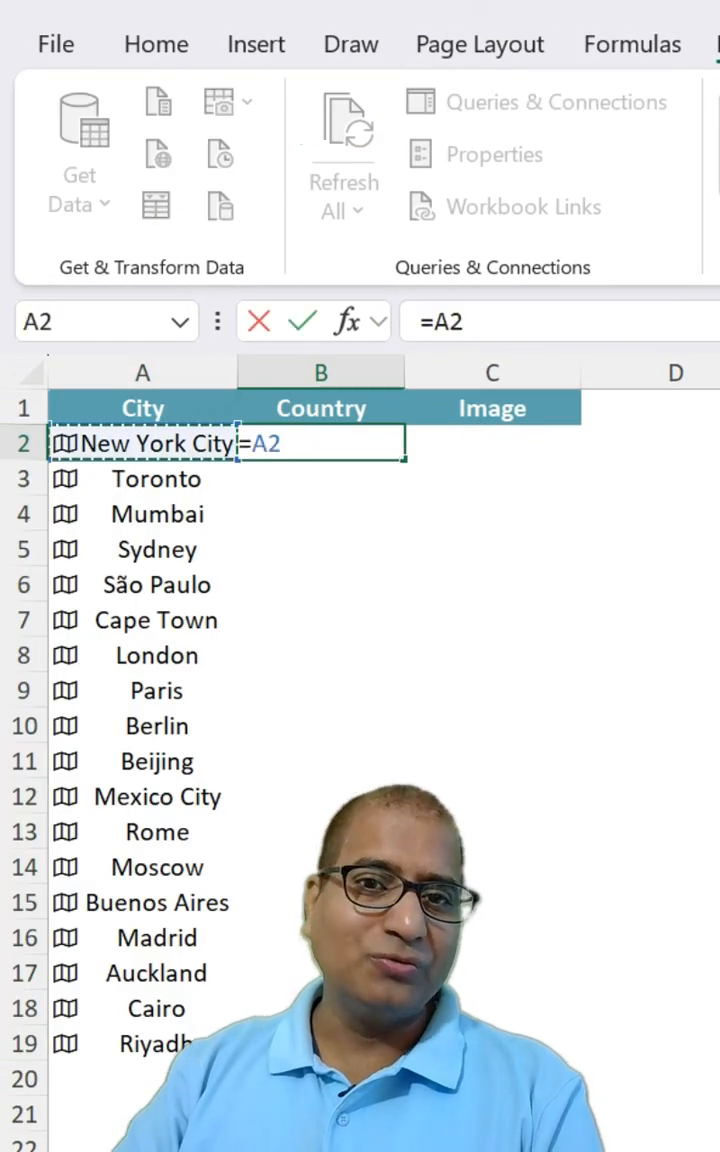
type(".")
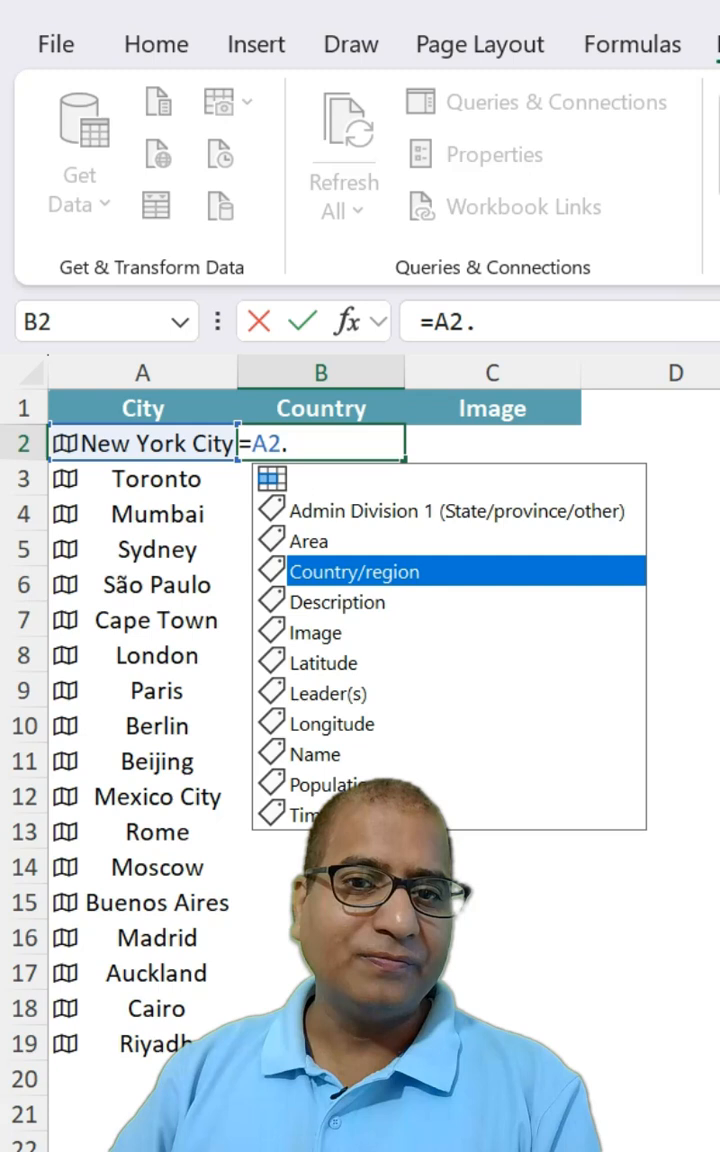
- Begin the =A2. Image formula in C2 for New York City
left_click(356, 572)
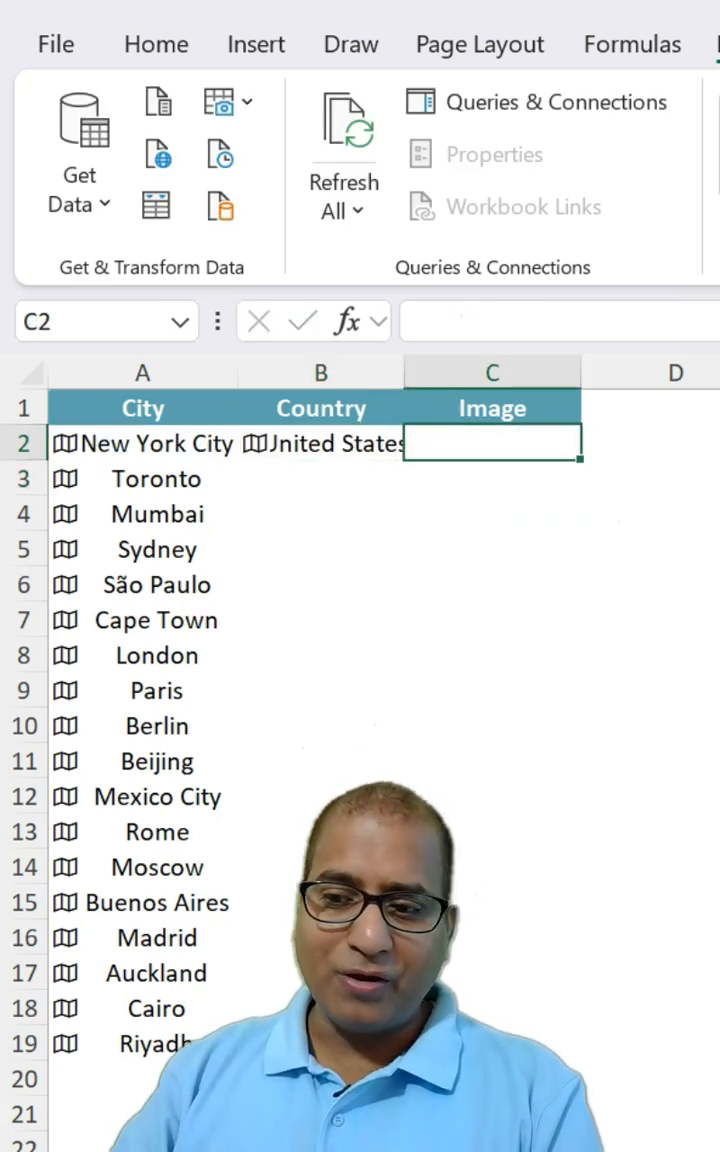
type("=A2.")
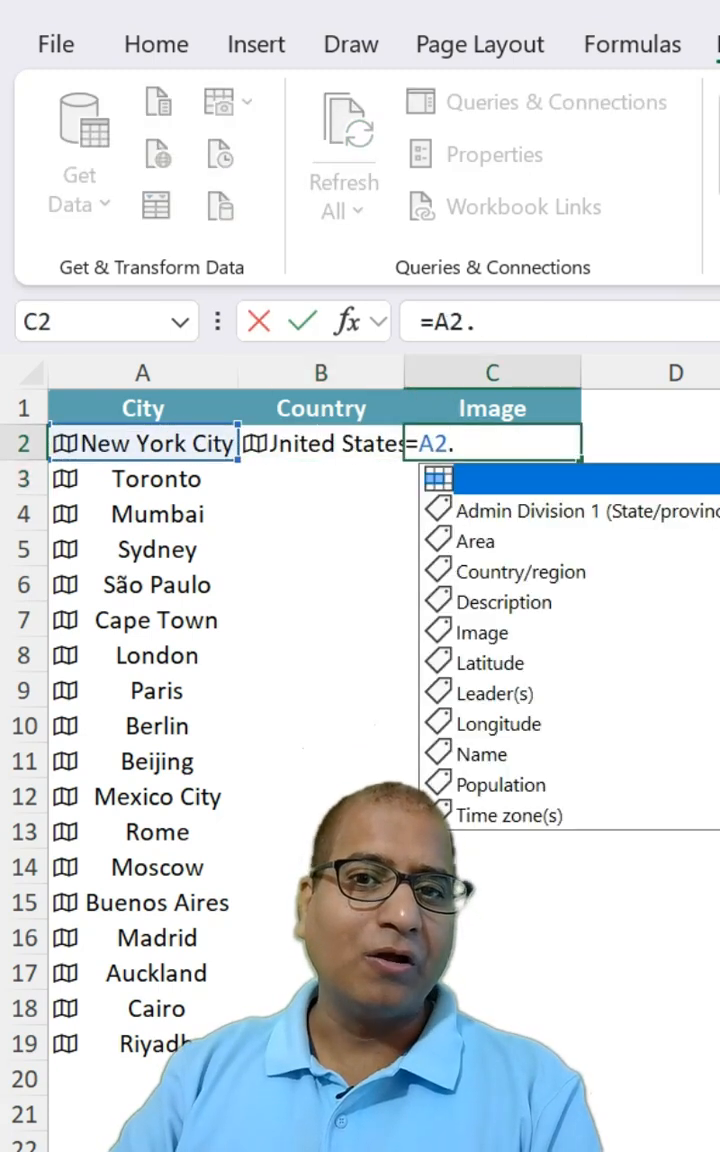